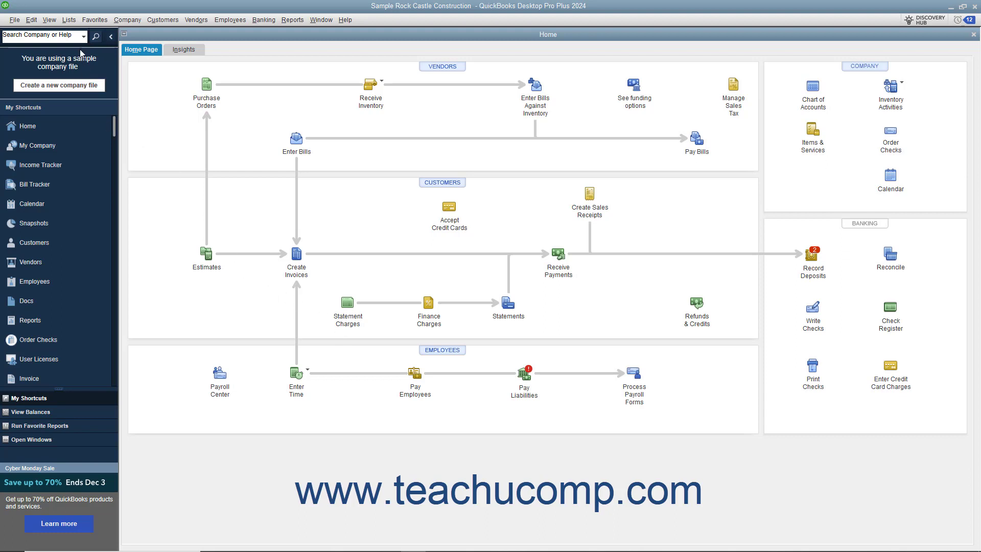
Bring up Manage Groups from the Lists menu, with no customer groups yet.
left_click(65, 20)
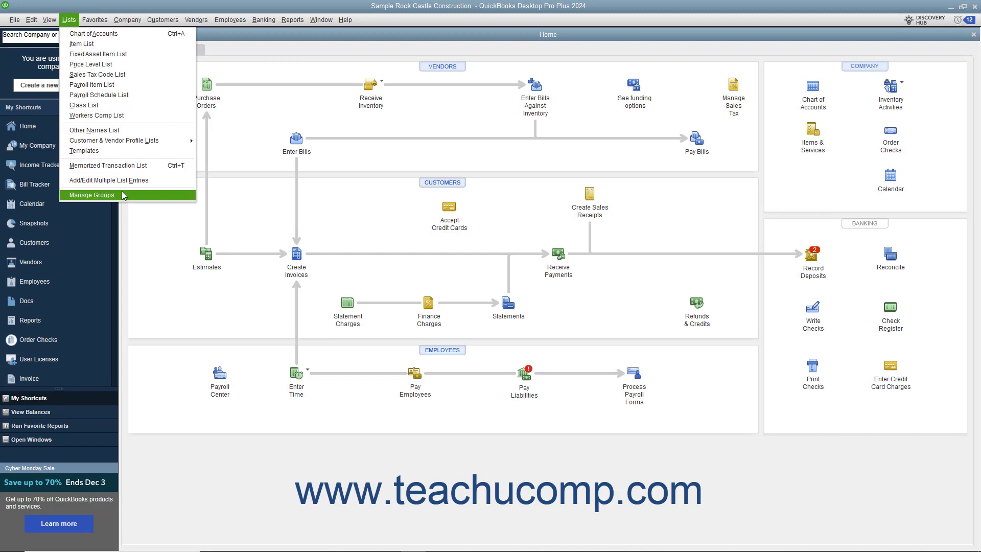
left_click(91, 194)
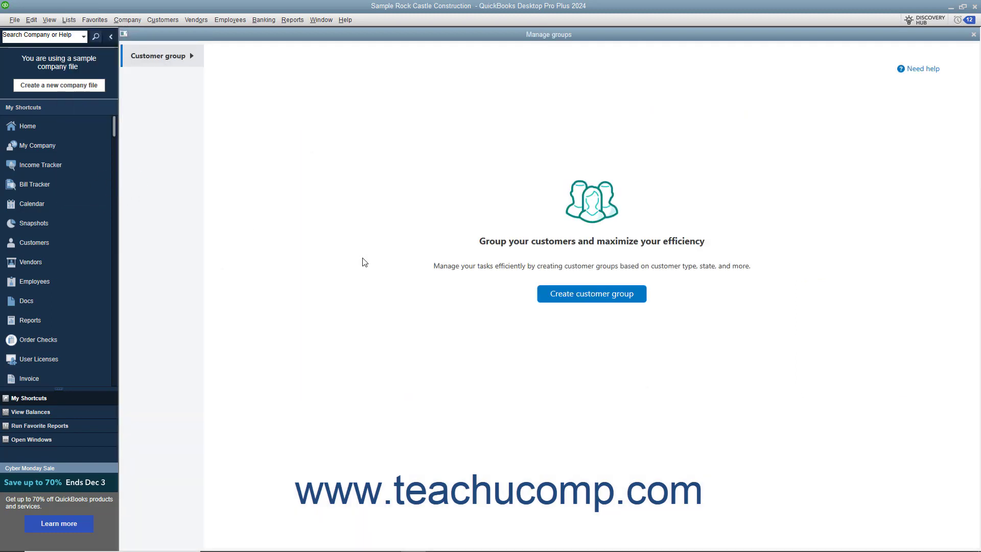
mouse_move(423, 284)
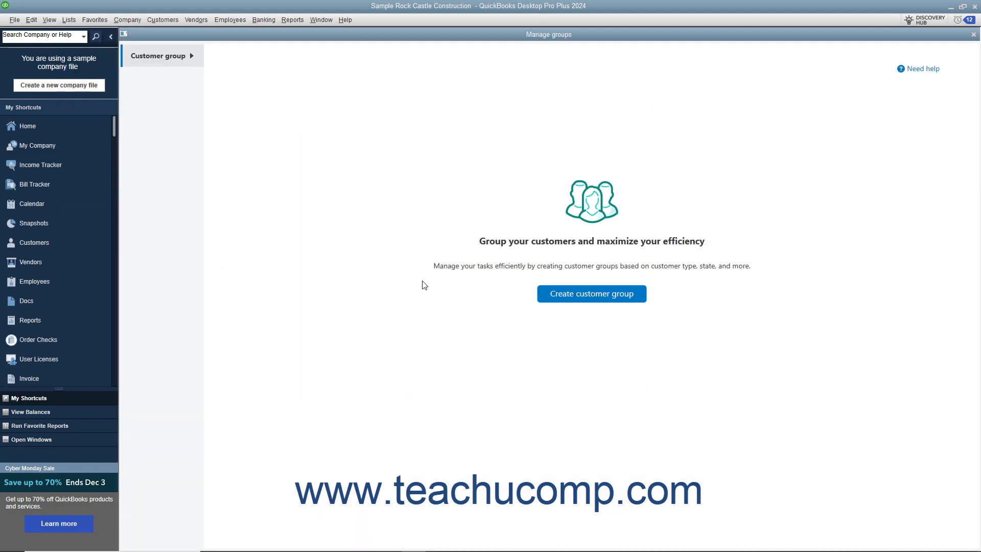
mouse_move(561, 302)
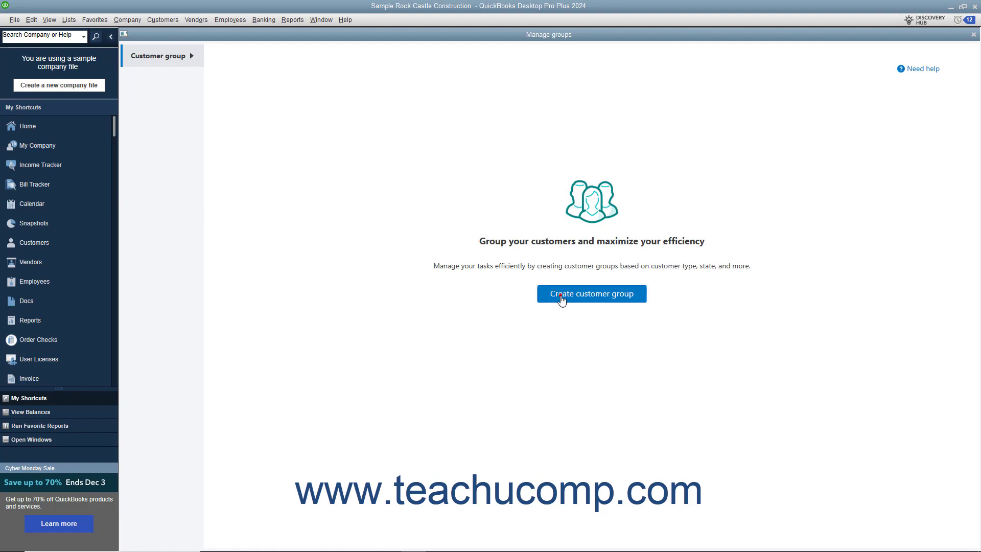
Start a new customer group named Residential and move to its Description box.
left_click(591, 293)
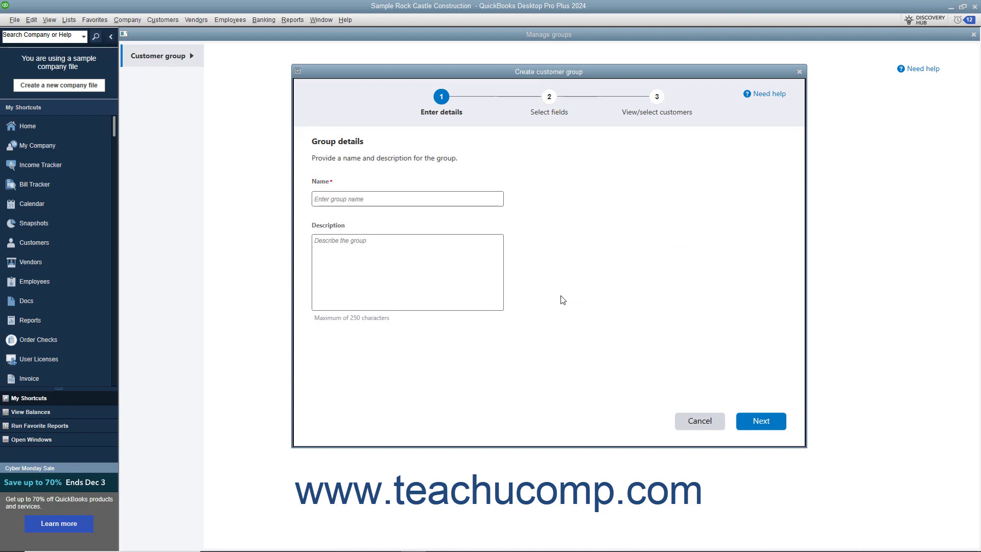
left_click(392, 197)
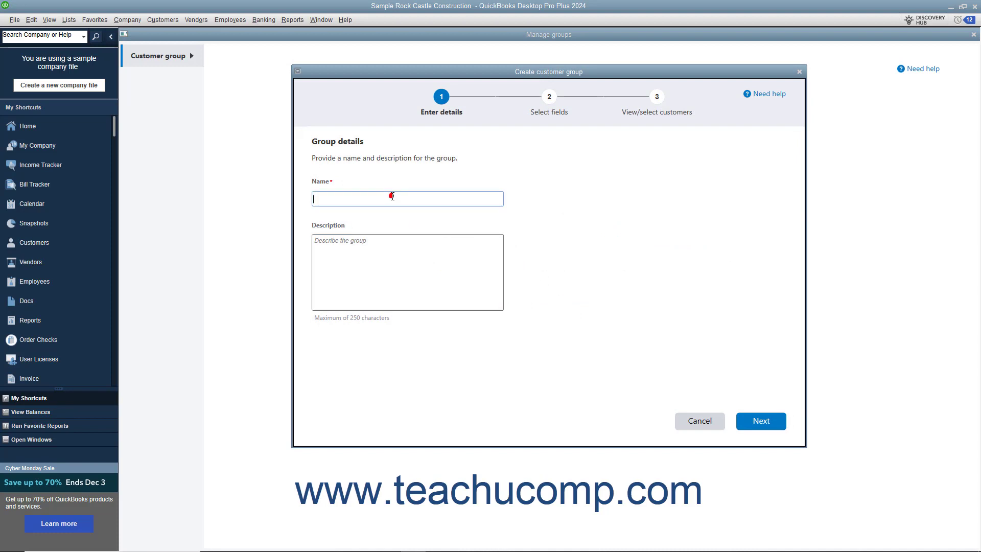
type("Residential")
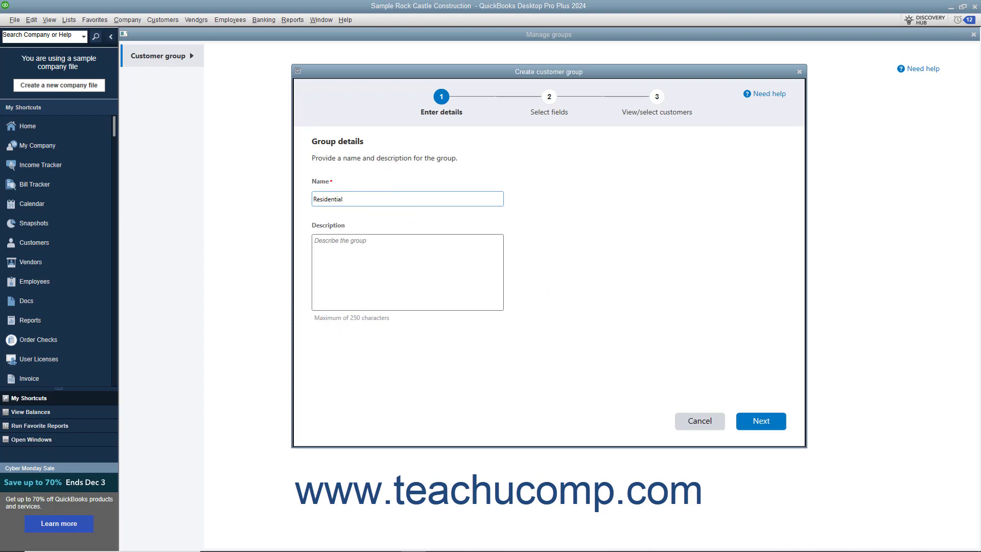
left_click(376, 260)
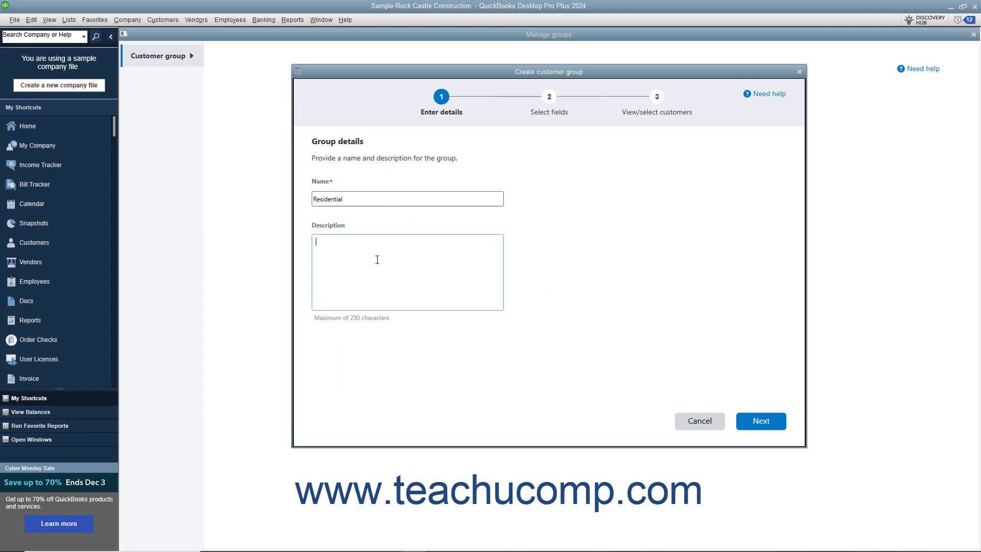
mouse_move(596, 366)
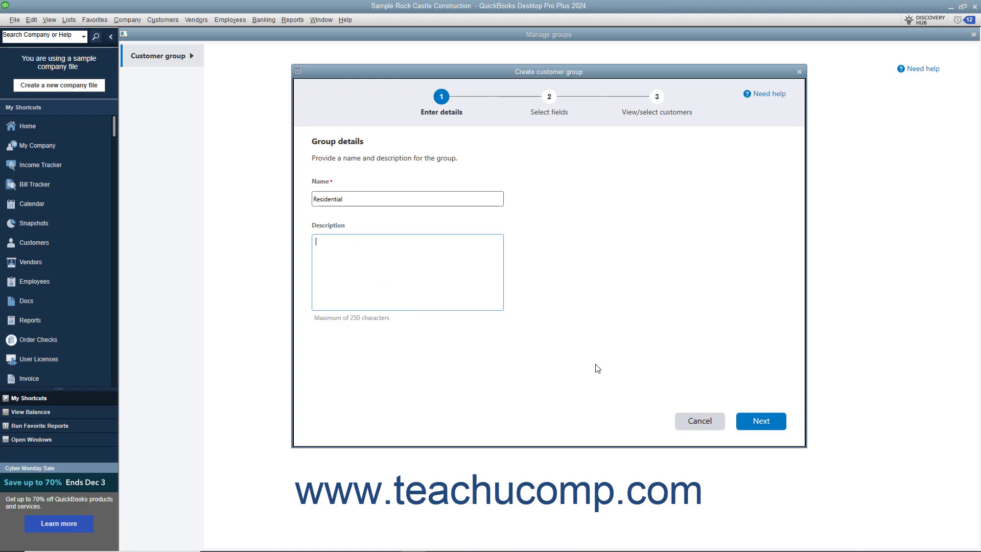
Set the group criterion to Customer Type equals Residential on the fields step.
left_click(760, 421)
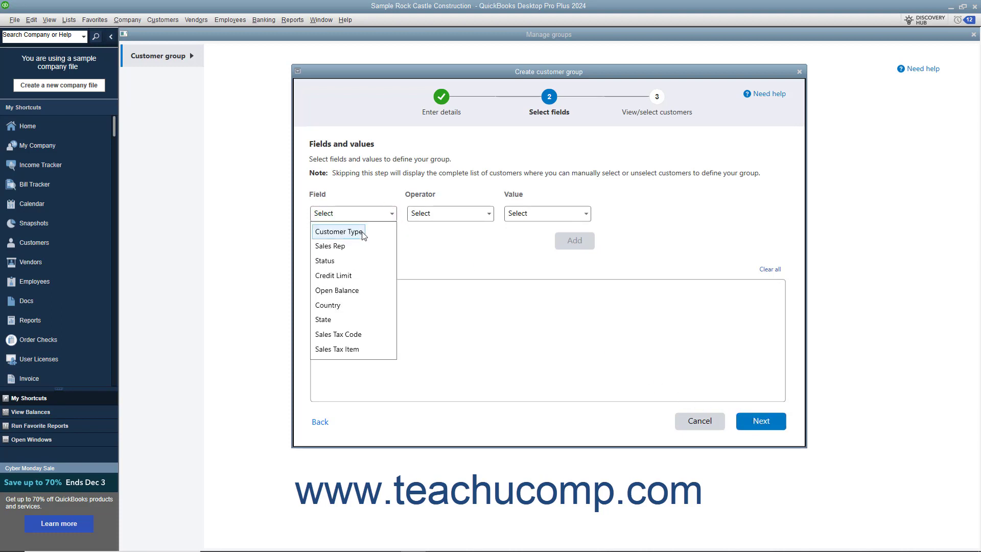
left_click(339, 231)
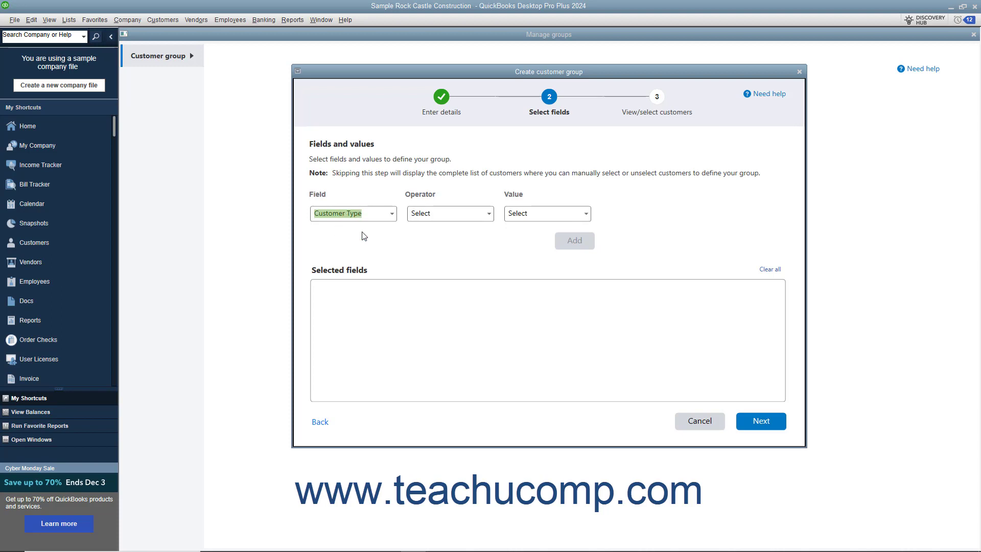
mouse_move(493, 218)
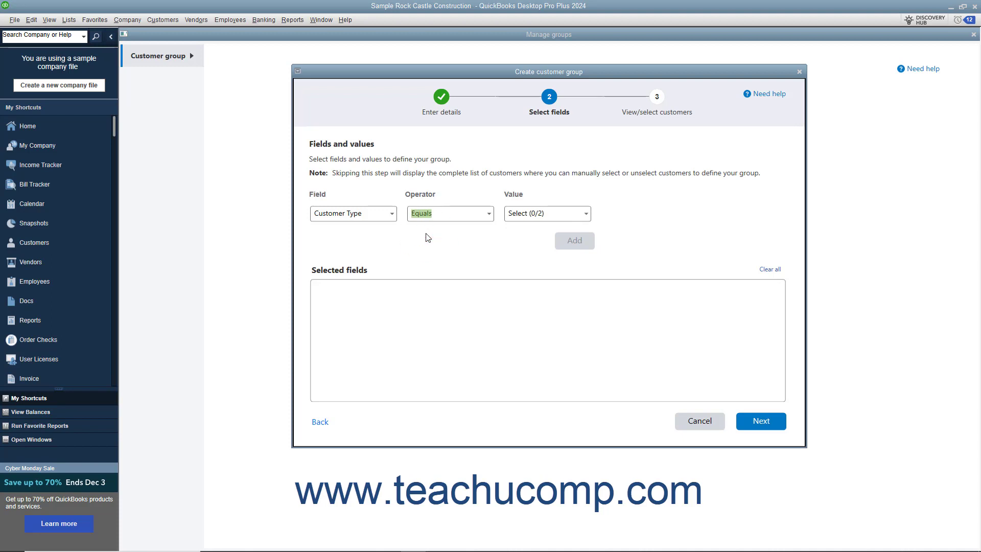
mouse_move(589, 221)
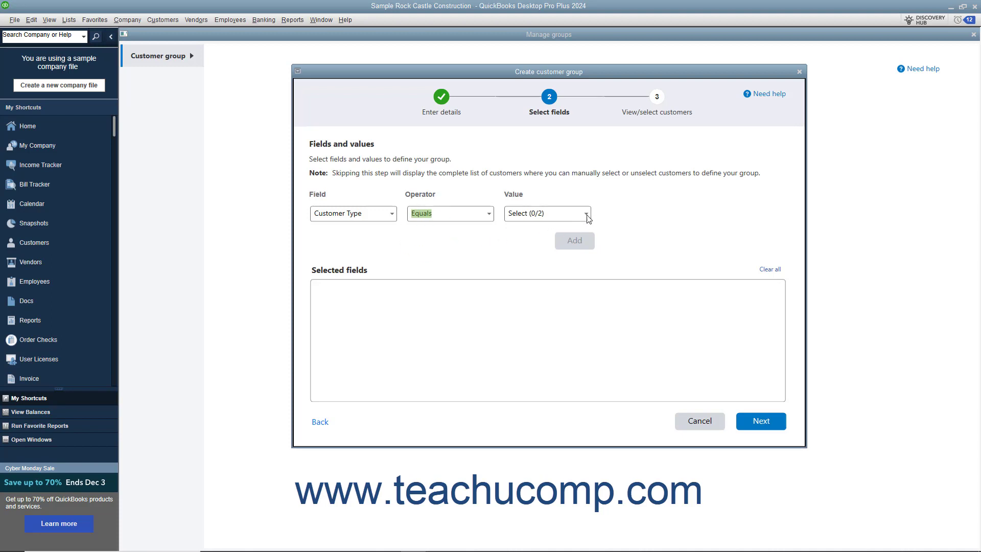
left_click(513, 246)
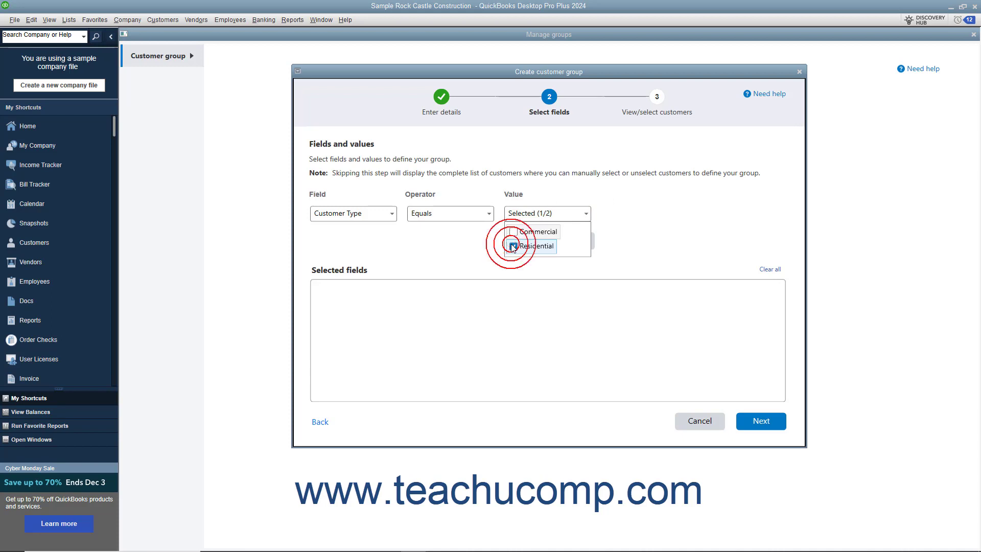
left_click(513, 246)
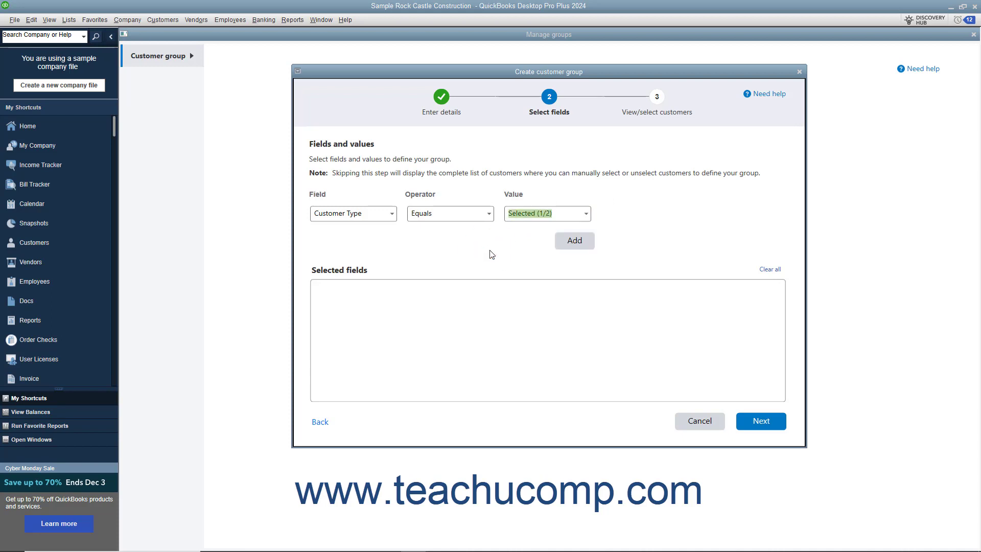
mouse_move(574, 245)
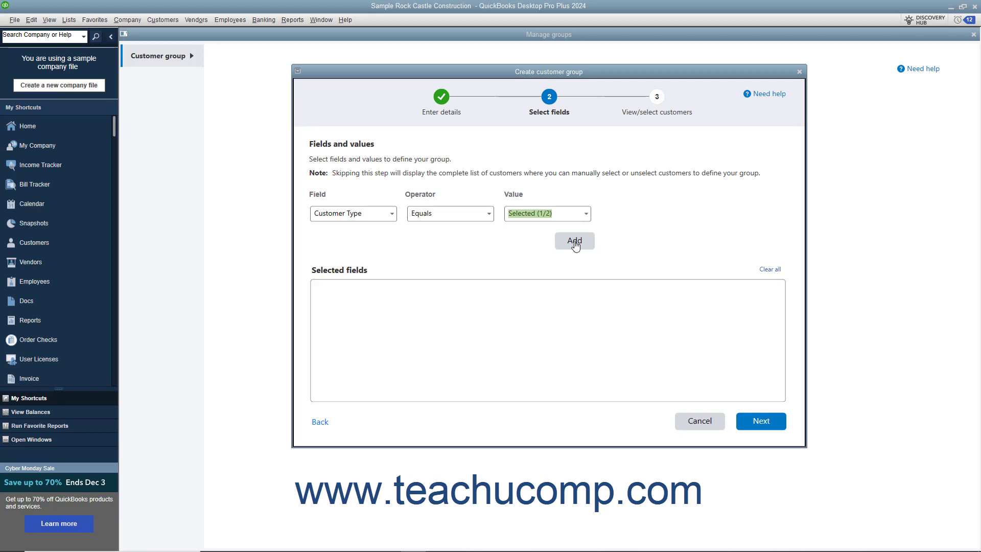
Add then remove the Residential condition and continue, prompting the no-fields warning.
left_click(574, 240)
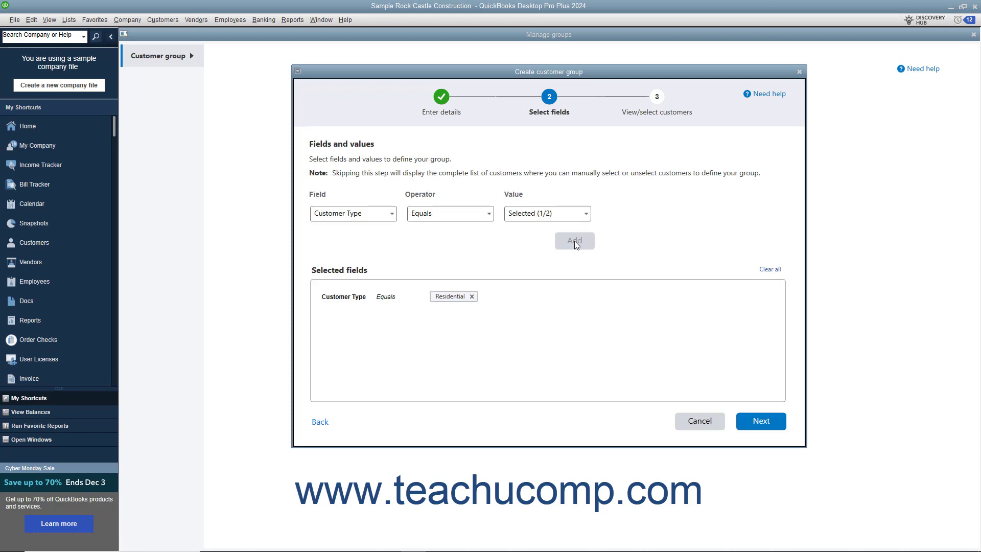
mouse_move(792, 295)
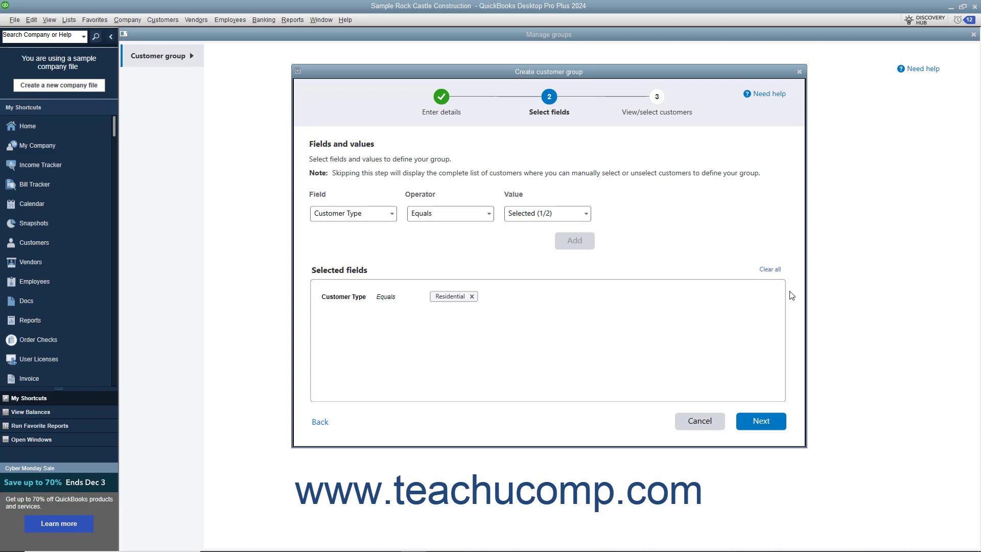
mouse_move(473, 299)
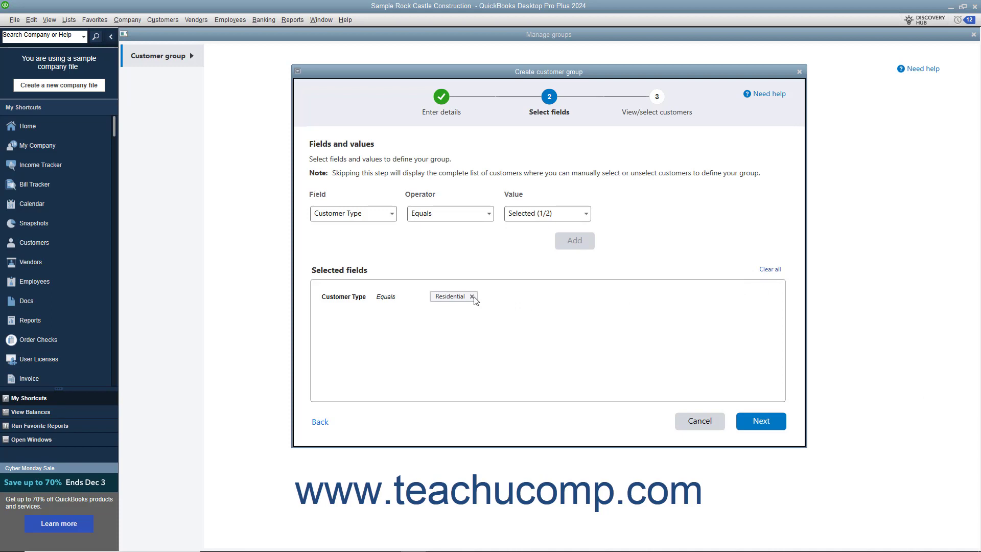
mouse_move(769, 270)
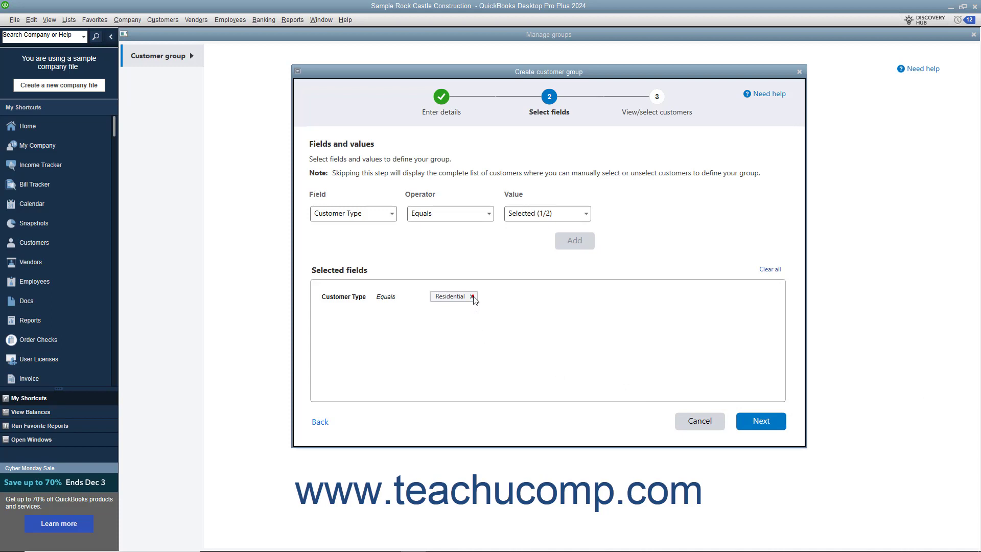
left_click(472, 297)
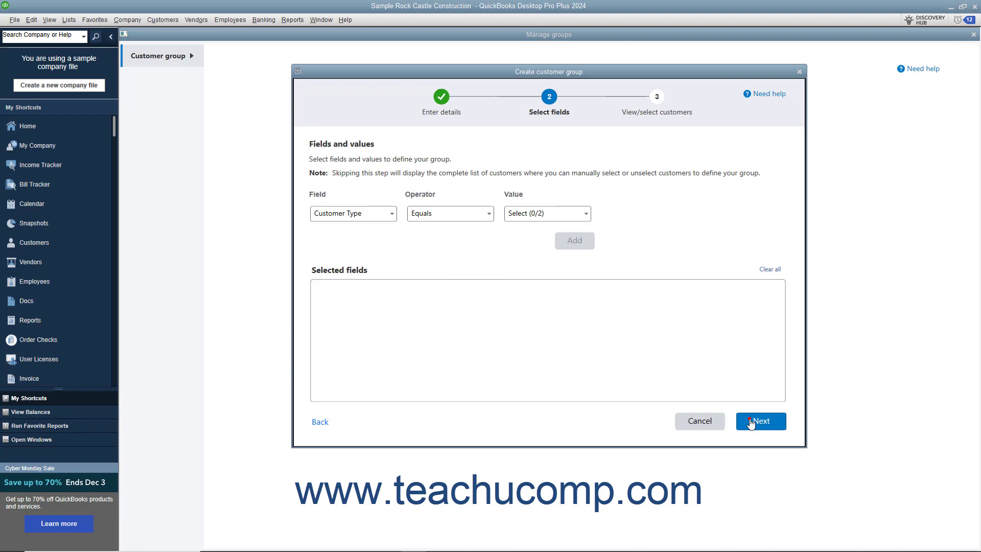
left_click(760, 421)
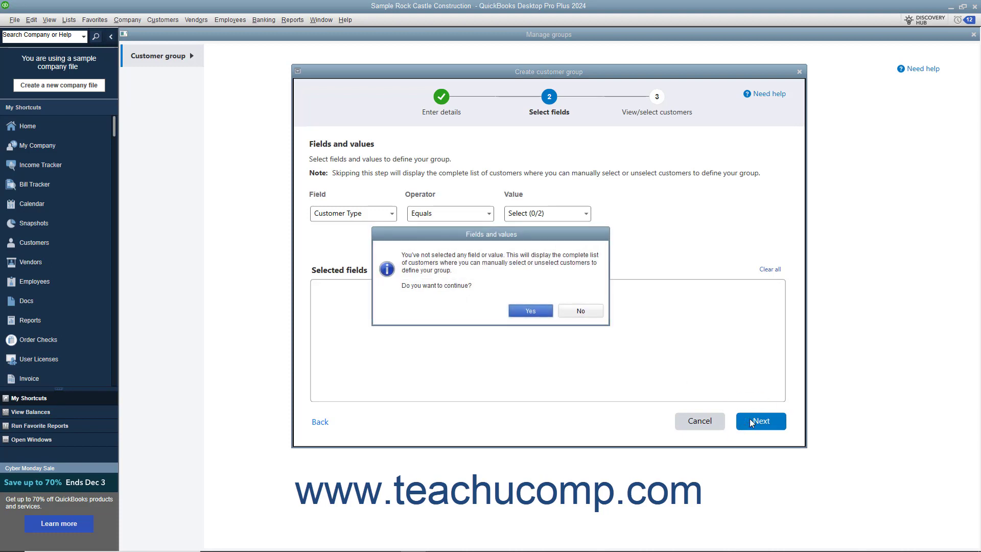
mouse_move(537, 314)
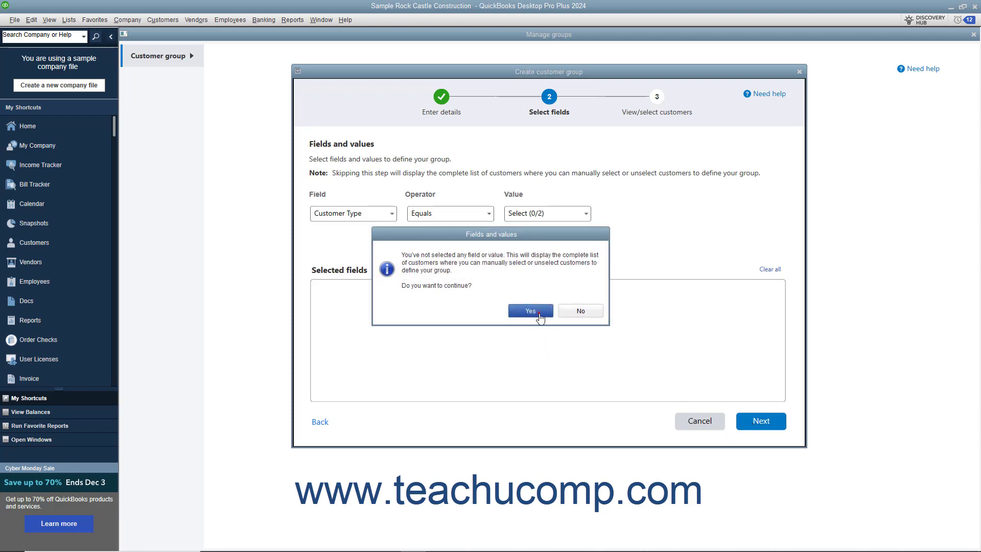
Continue without criteria, clear all selections and check the residential customers such as Remodel Bathroom.
left_click(530, 310)
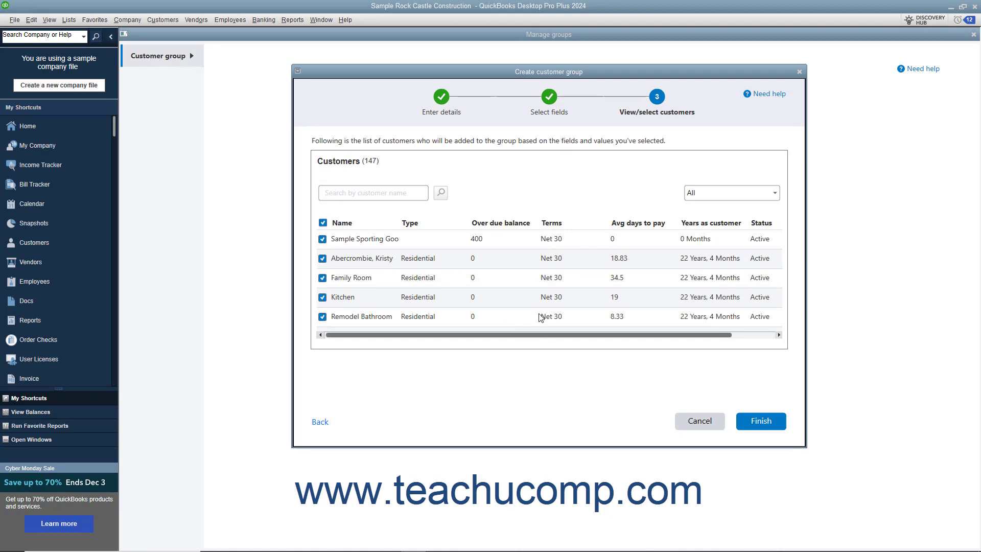
mouse_move(416, 290)
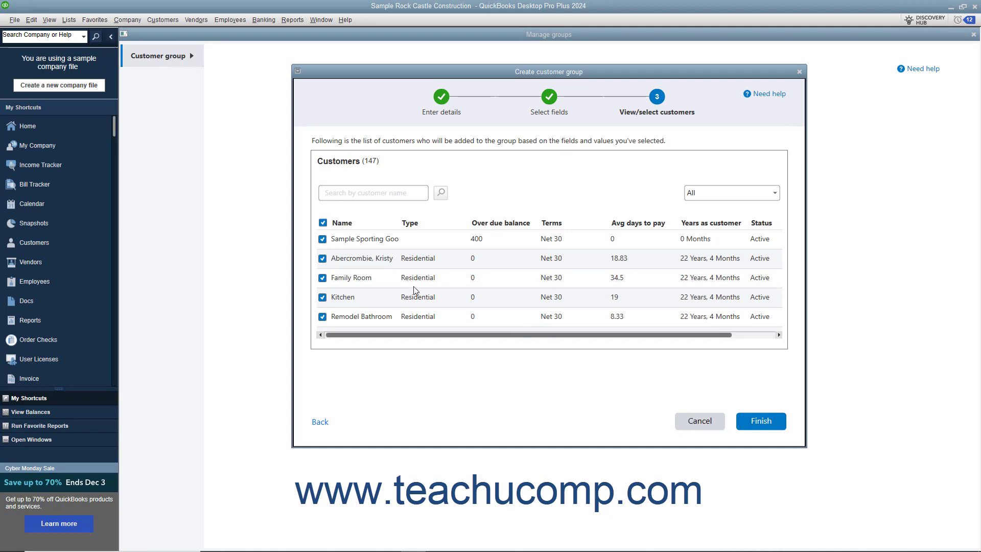
mouse_move(405, 289)
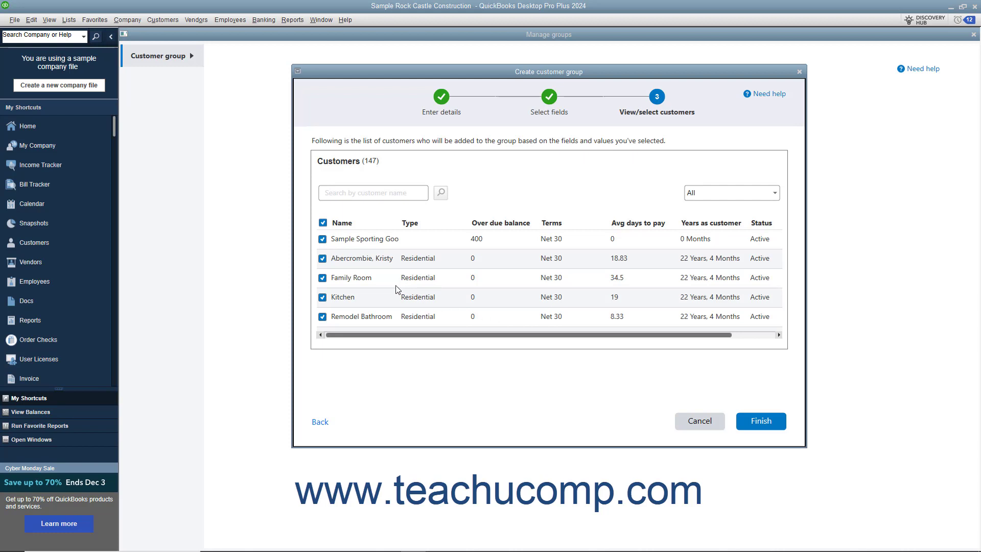
mouse_move(301, 264)
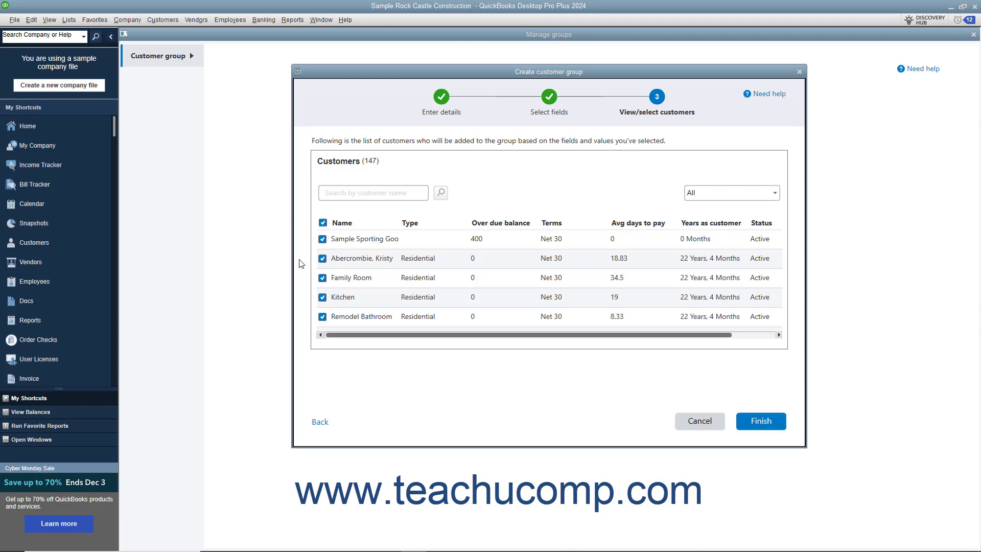
left_click(323, 222)
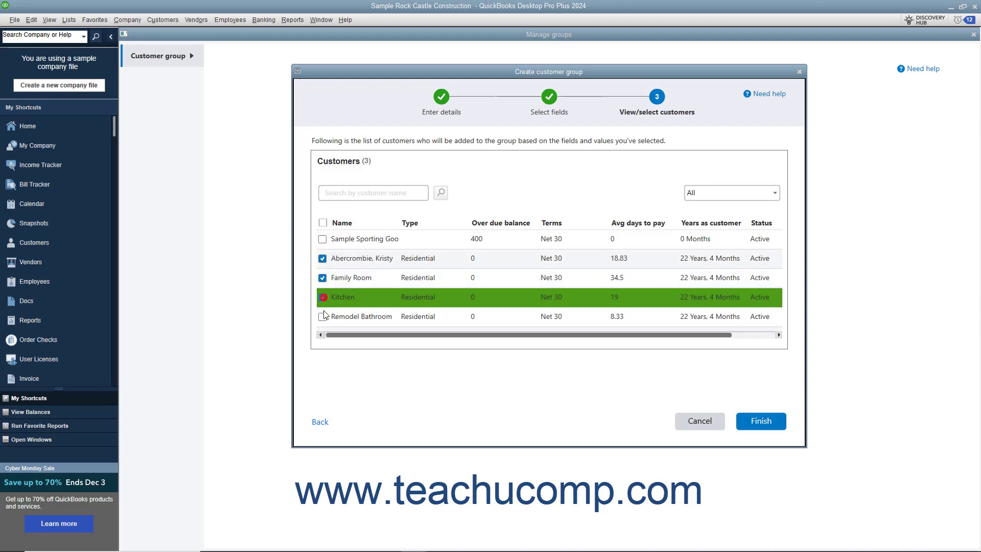
left_click(323, 317)
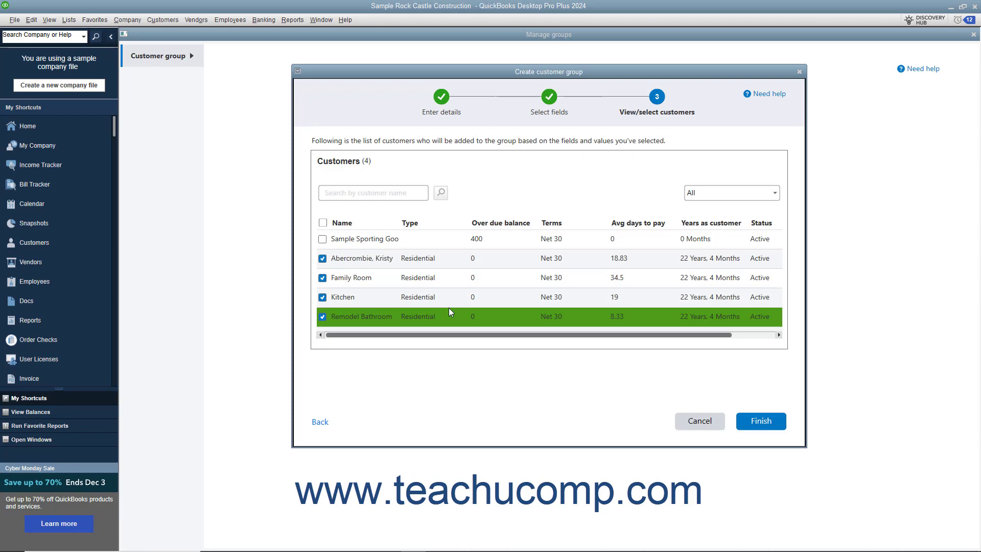
mouse_move(456, 313)
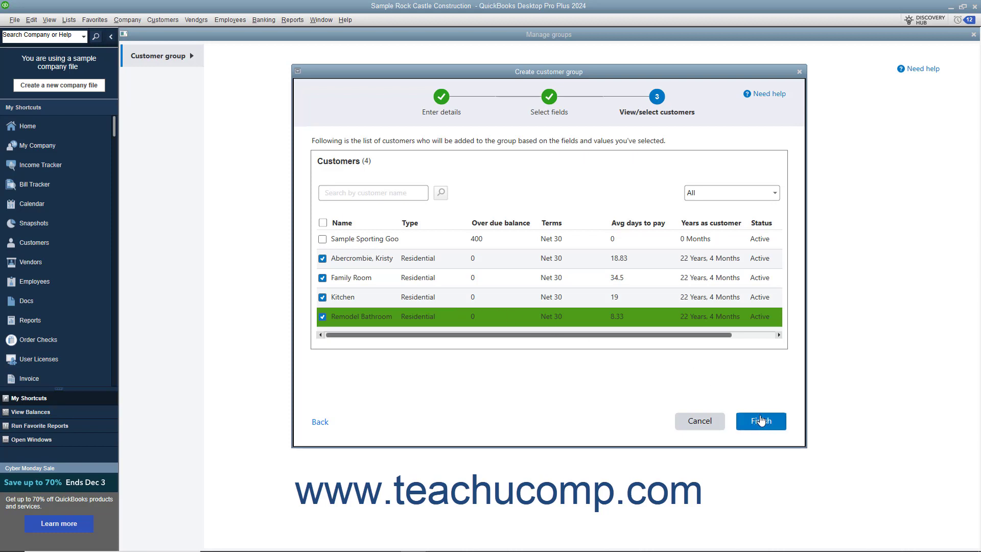
Go back and re-add Customer Type equals Residential, then advance to the customer review step.
left_click(320, 421)
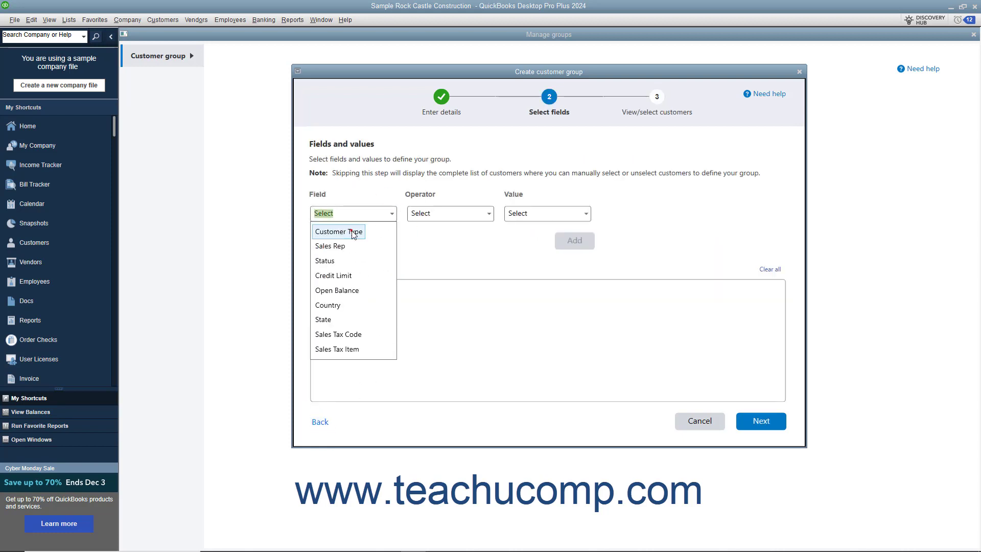
left_click(339, 231)
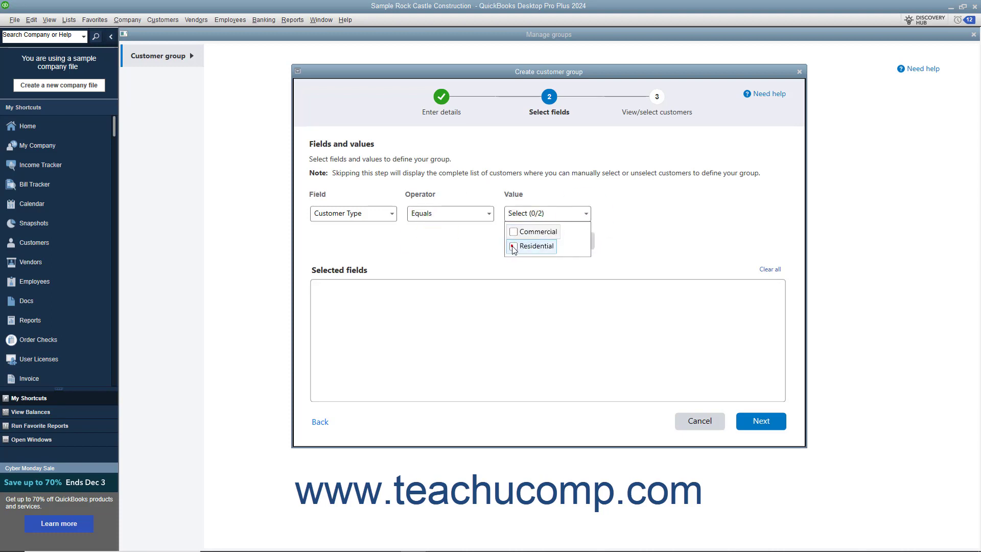
left_click(585, 247)
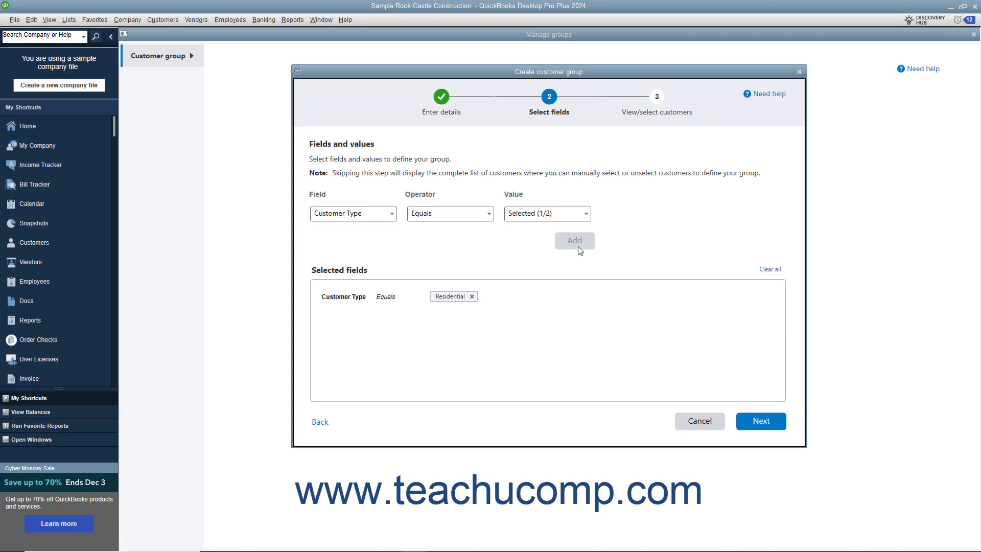
left_click(760, 421)
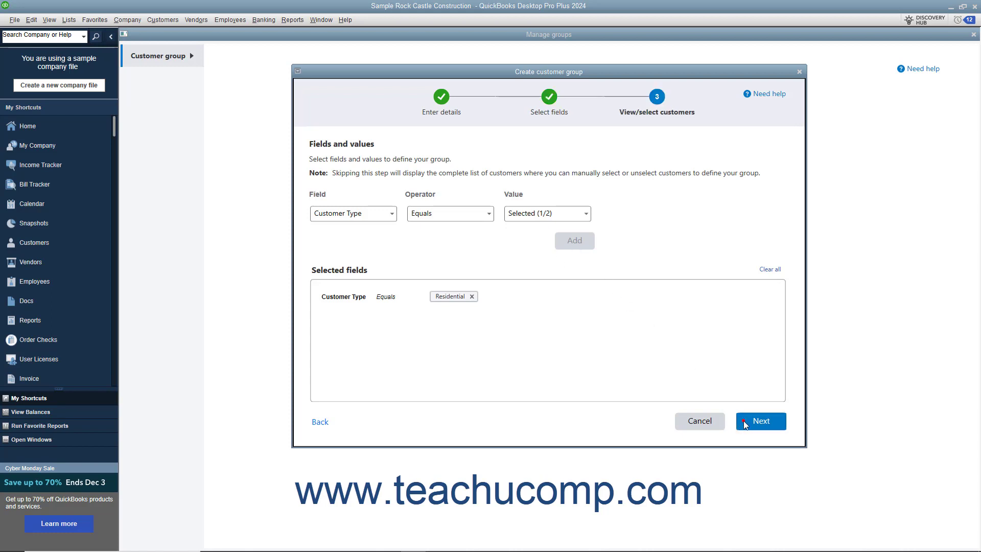
Expand and collapse Selected fields to check the criteria for the 112 listed customers.
left_click(760, 421)
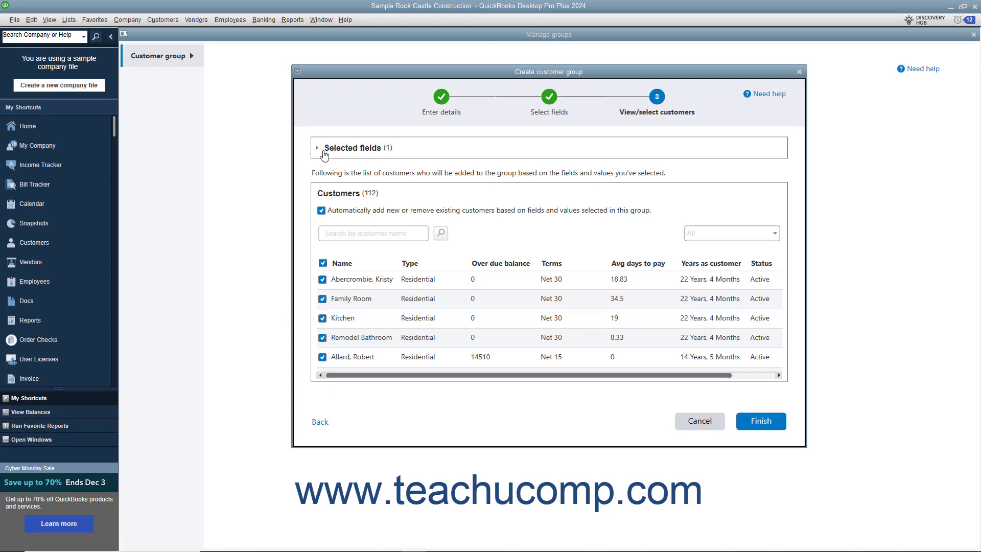
left_click(318, 147)
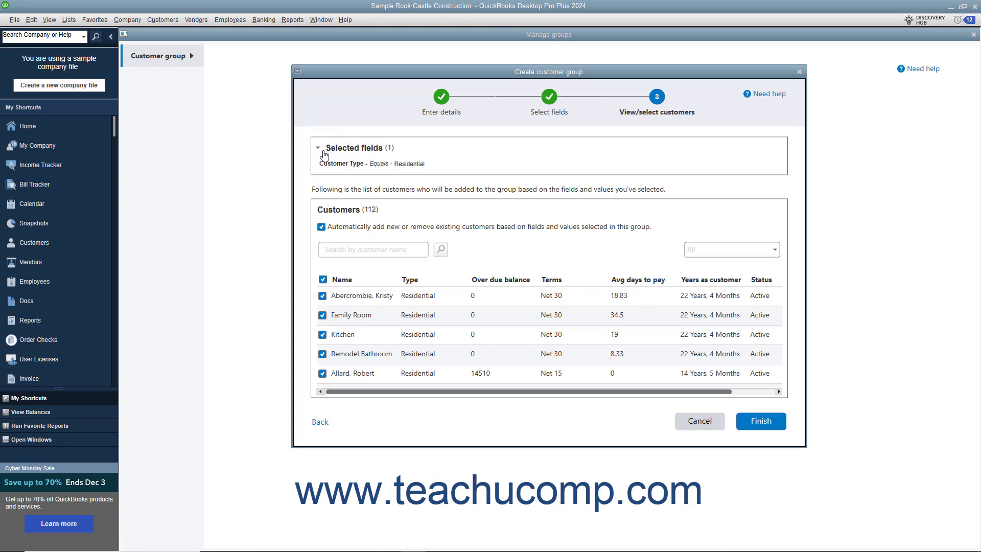
left_click(316, 147)
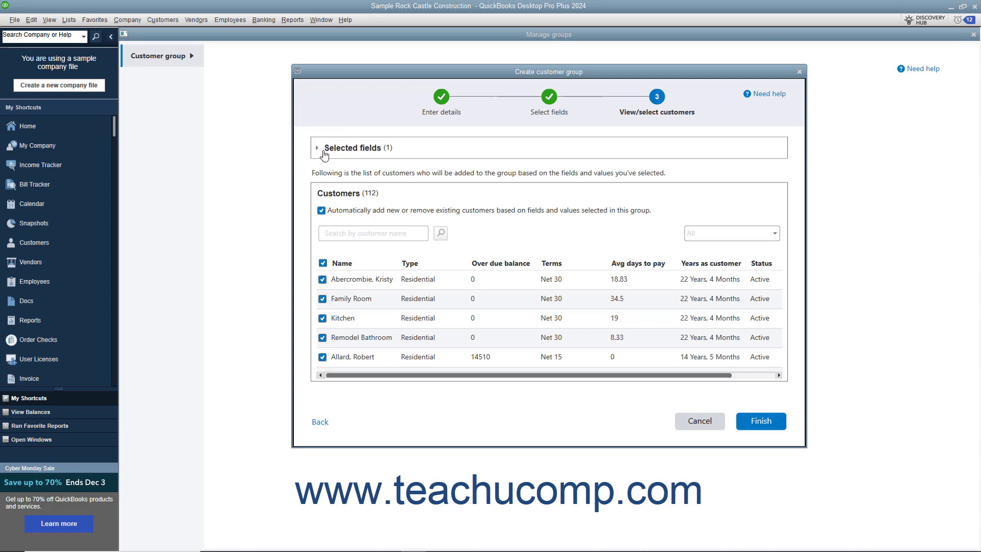
mouse_move(330, 198)
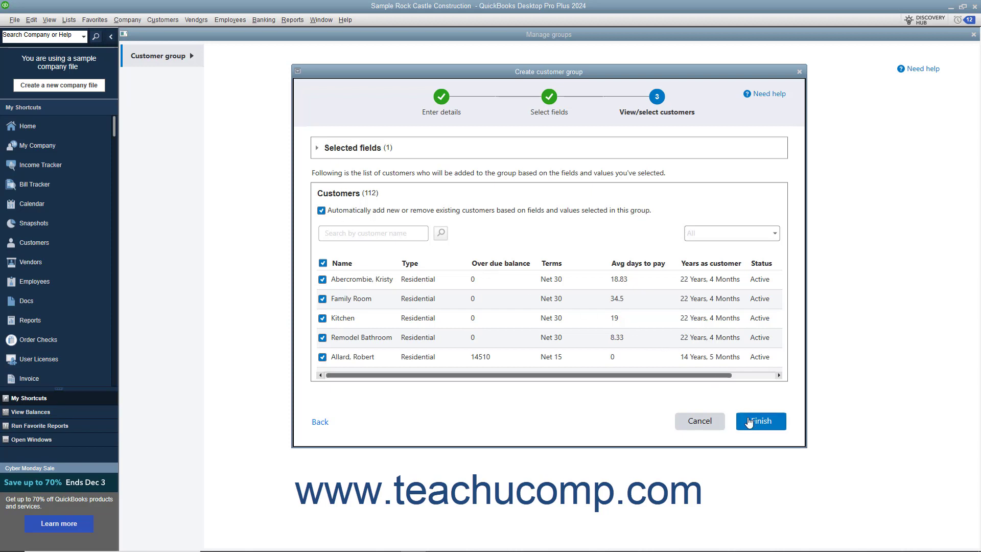
Finish the Residential group and acknowledge the creation message.
left_click(760, 421)
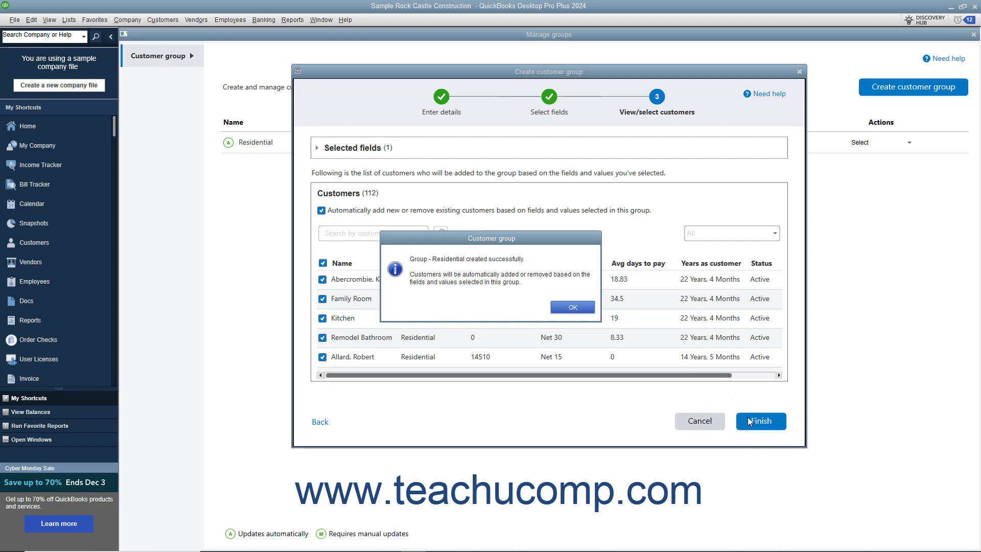
mouse_move(745, 421)
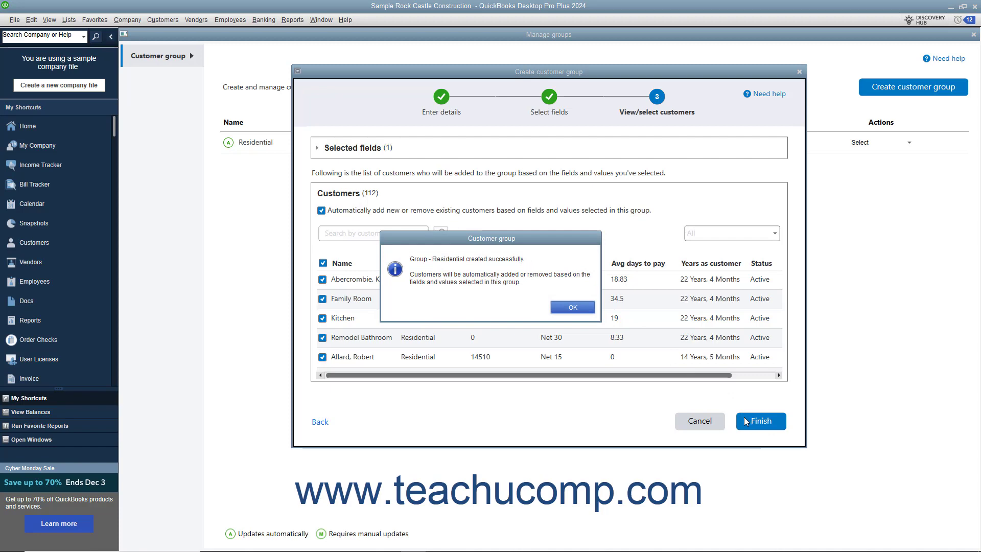
left_click(572, 306)
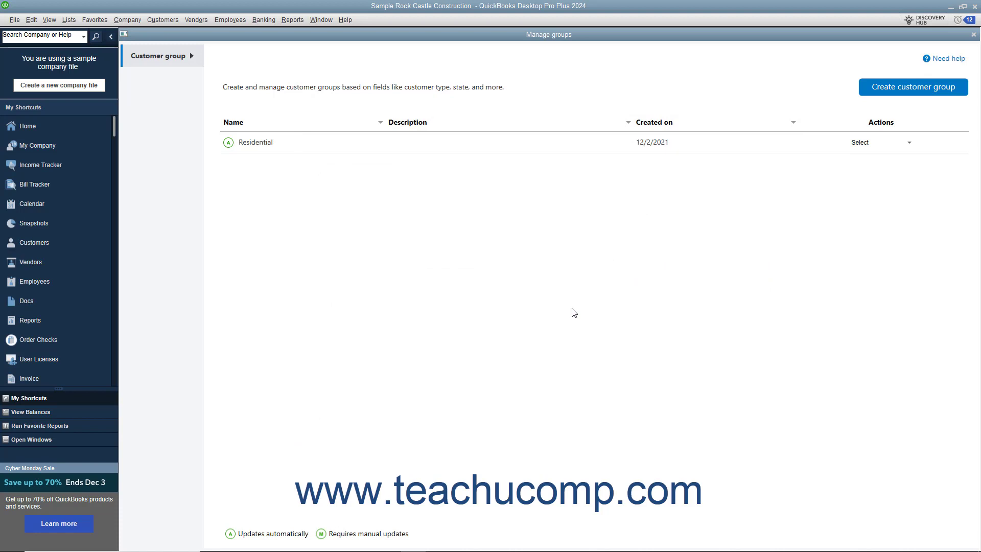
mouse_move(578, 263)
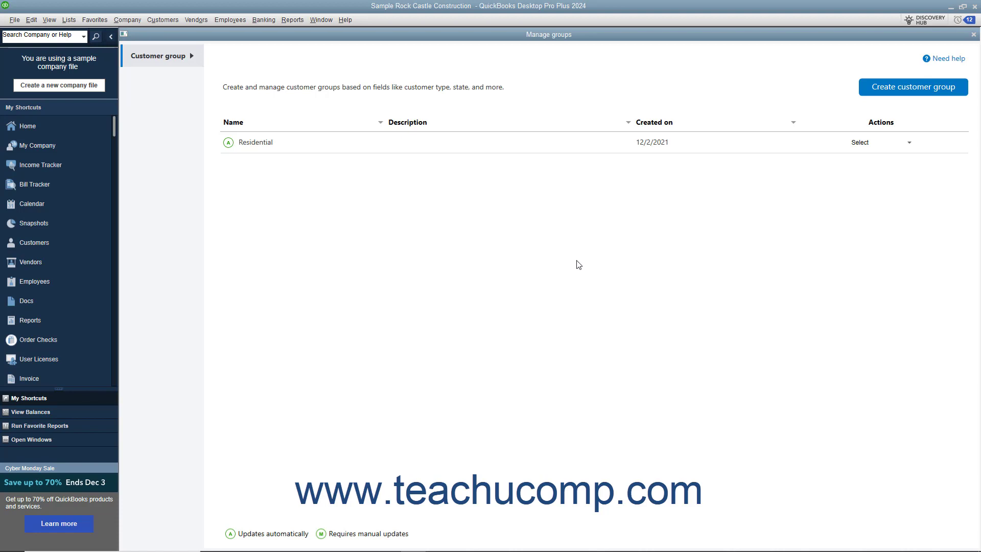
mouse_move(909, 150)
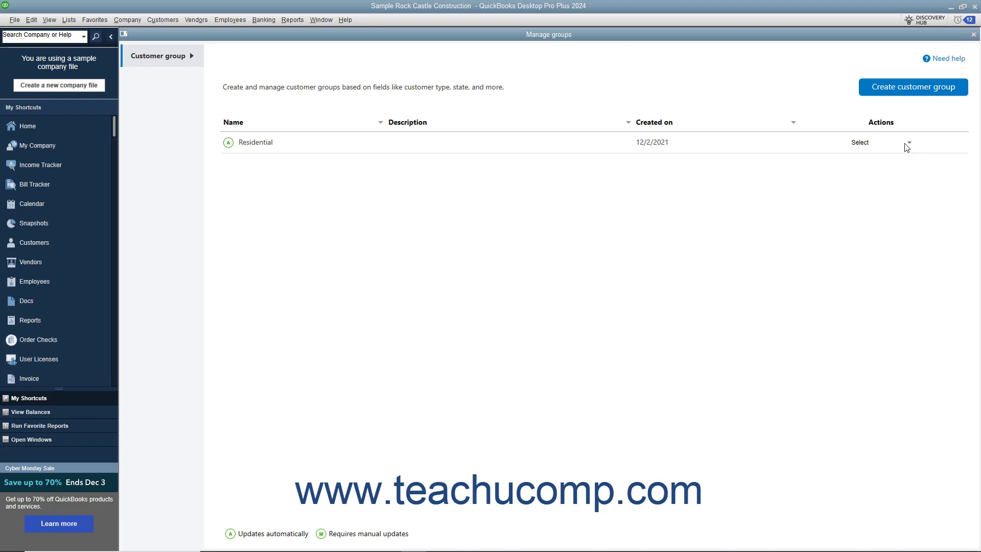
left_click(912, 143)
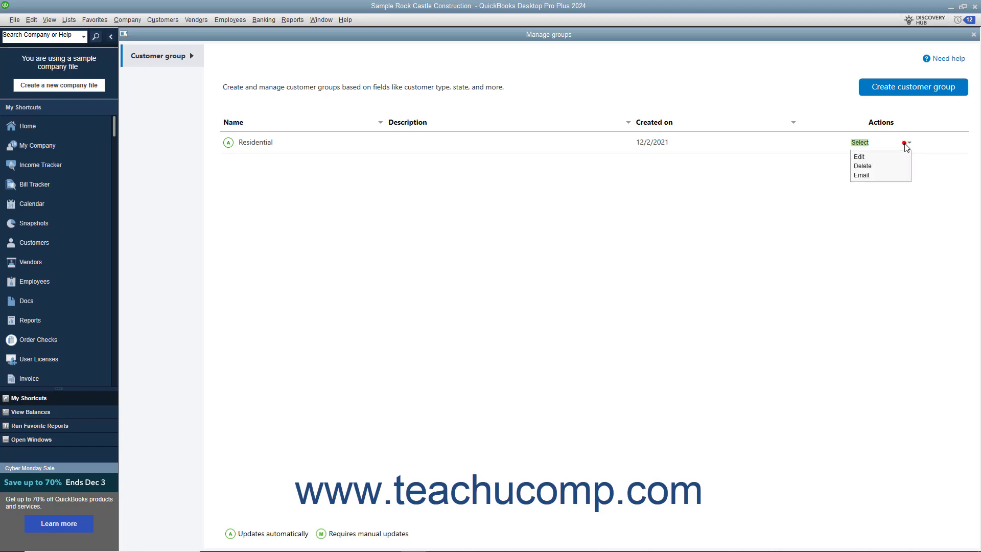
mouse_move(883, 159)
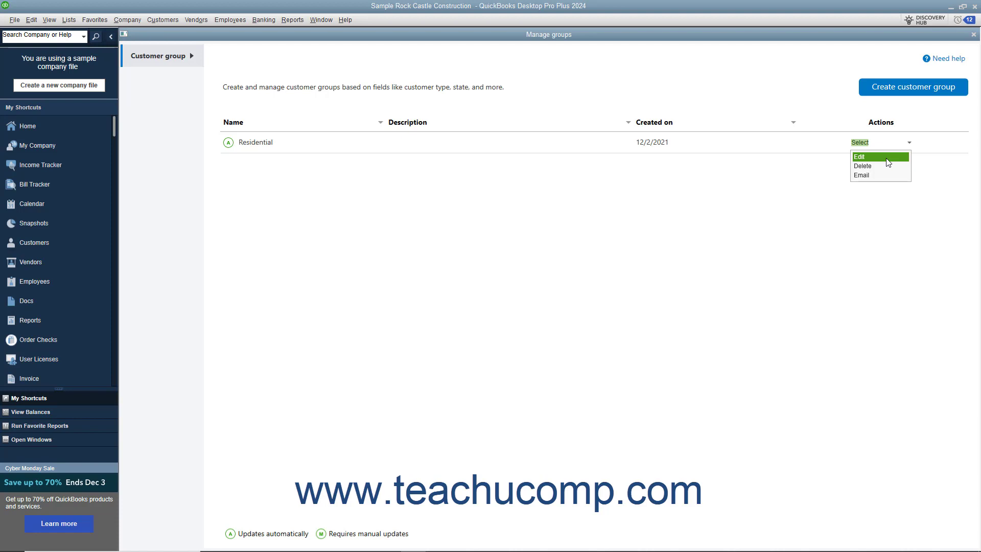
left_click(860, 156)
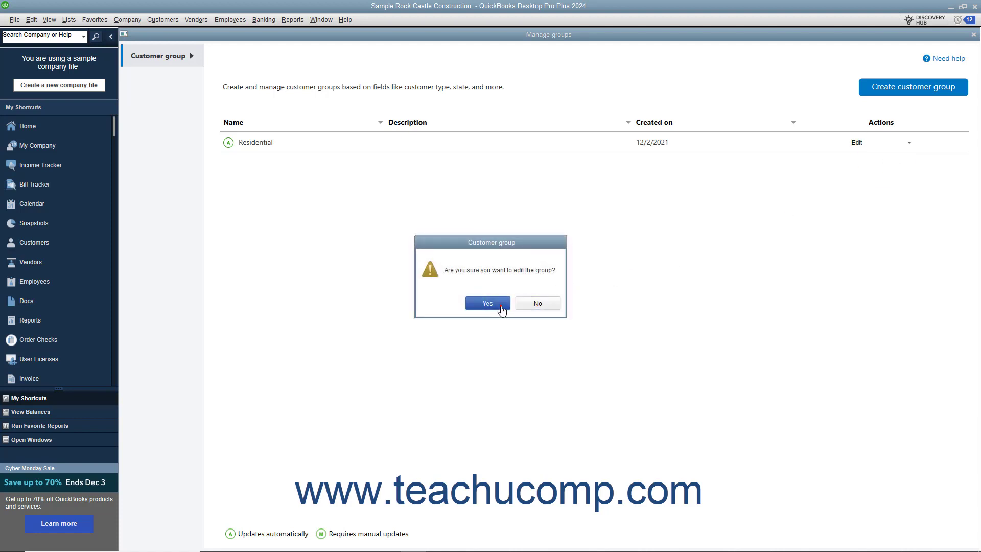
left_click(488, 302)
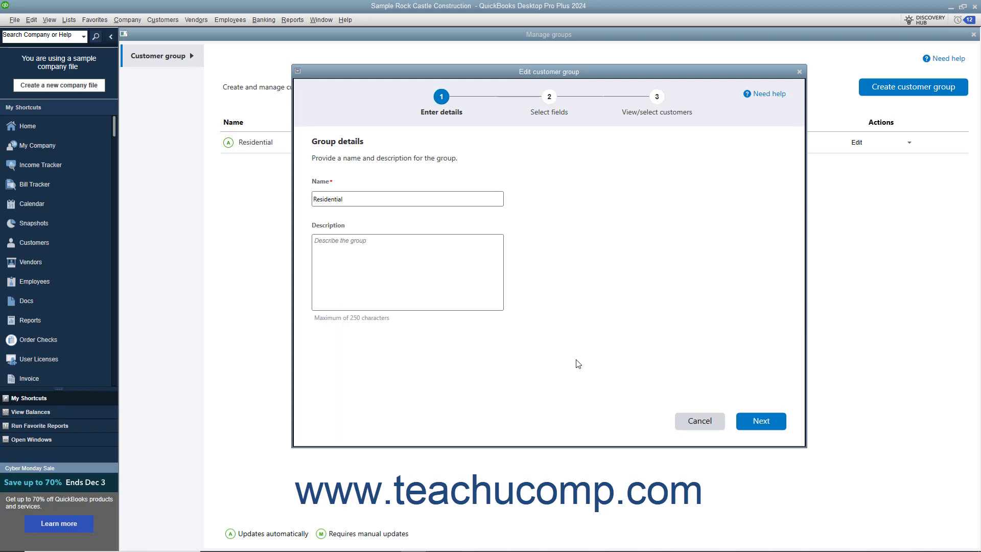
left_click(699, 420)
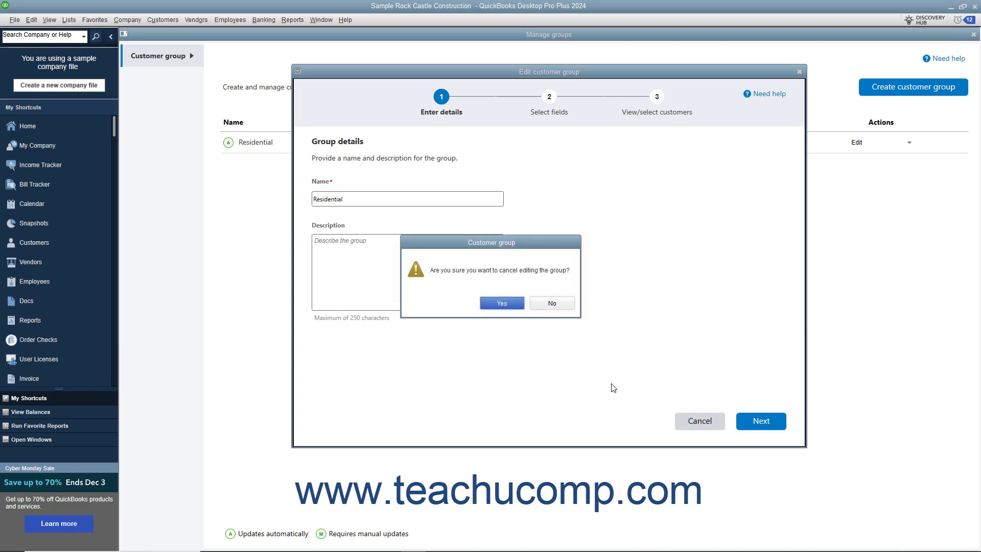
left_click(501, 302)
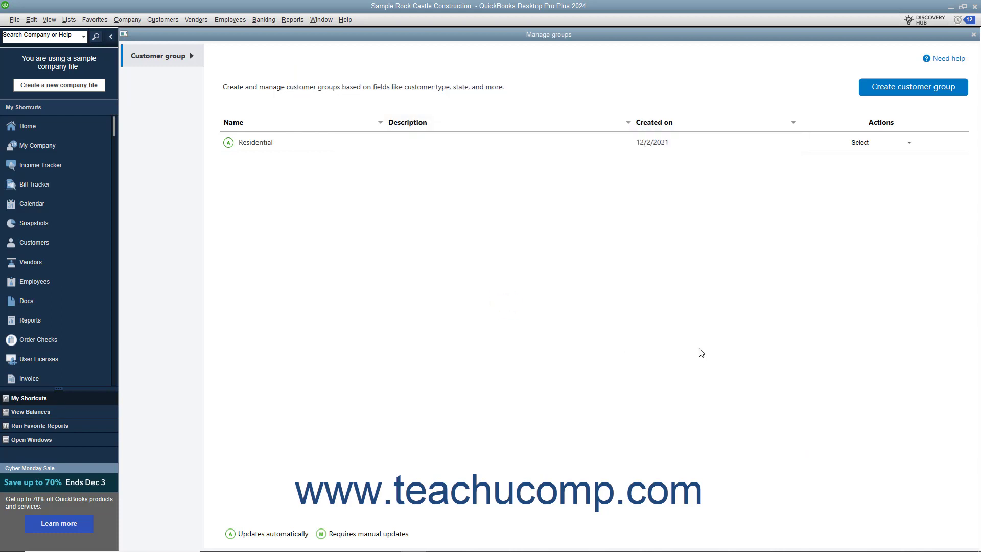
mouse_move(695, 352)
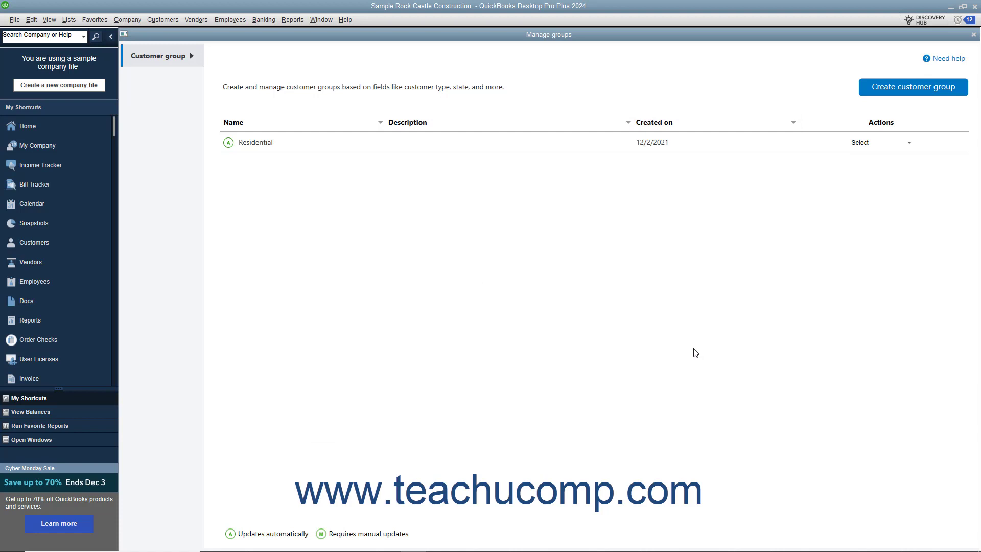
mouse_move(910, 145)
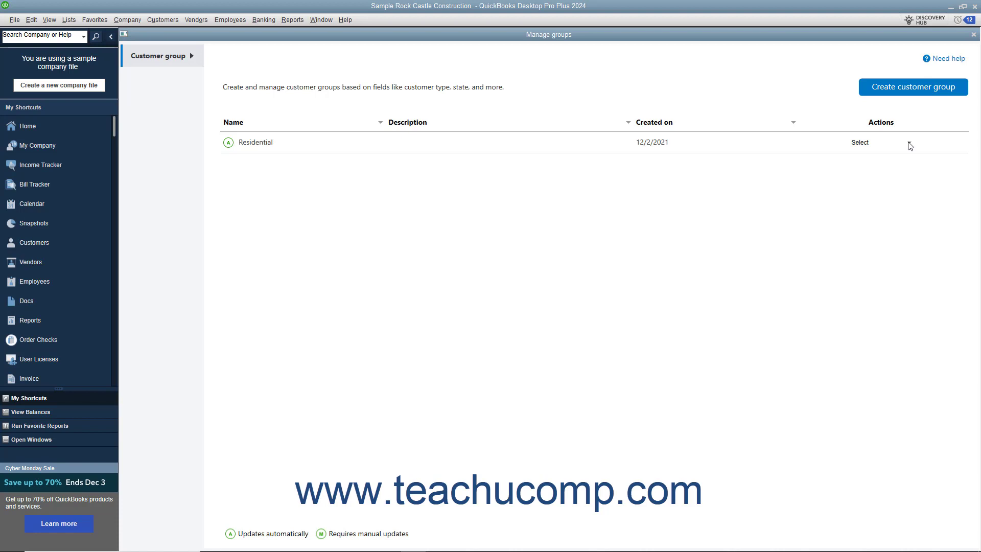
left_click(909, 142)
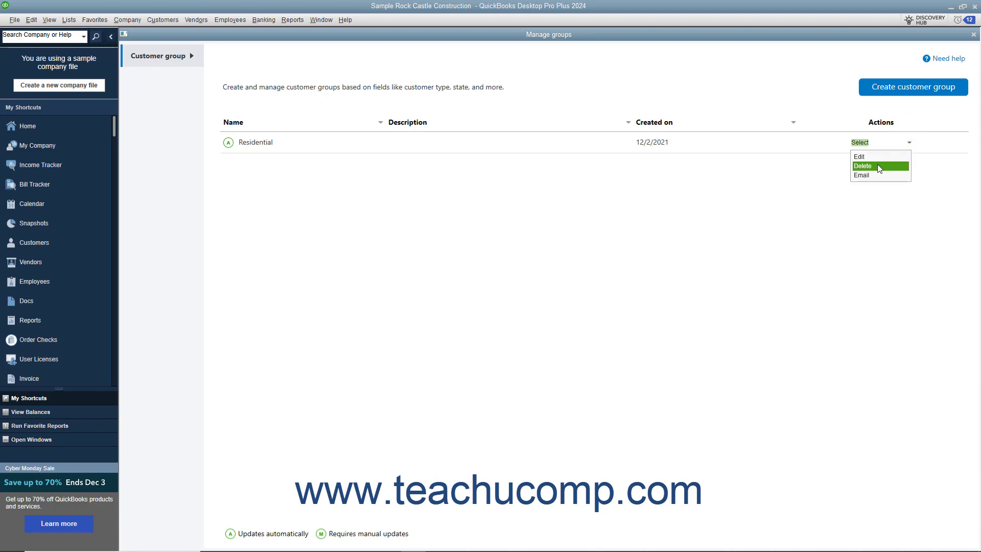
left_click(863, 166)
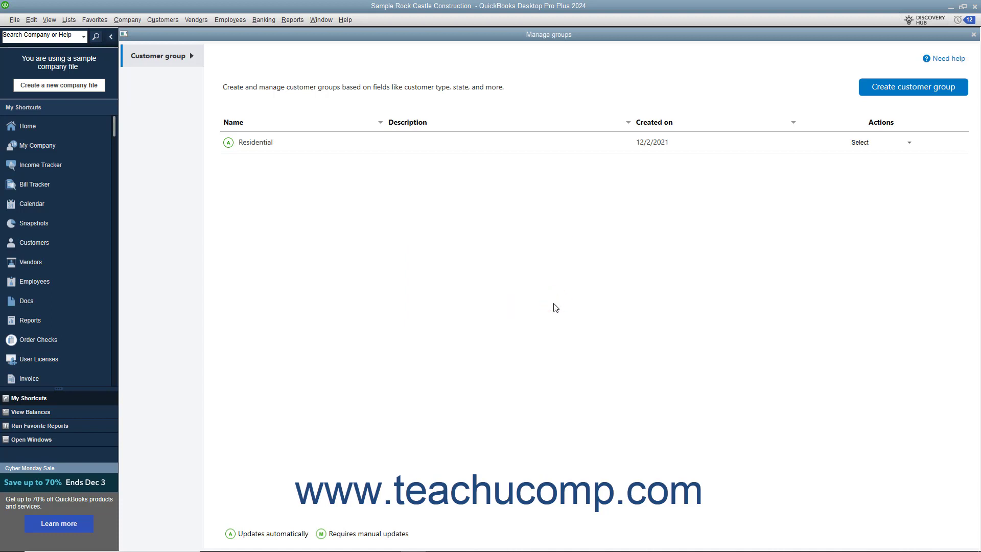
mouse_move(548, 321)
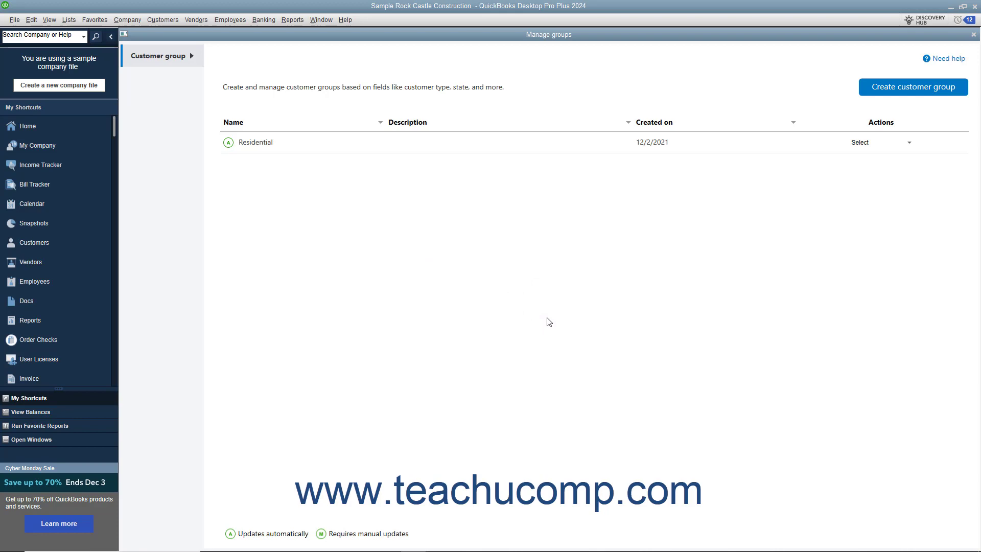
mouse_move(807, 252)
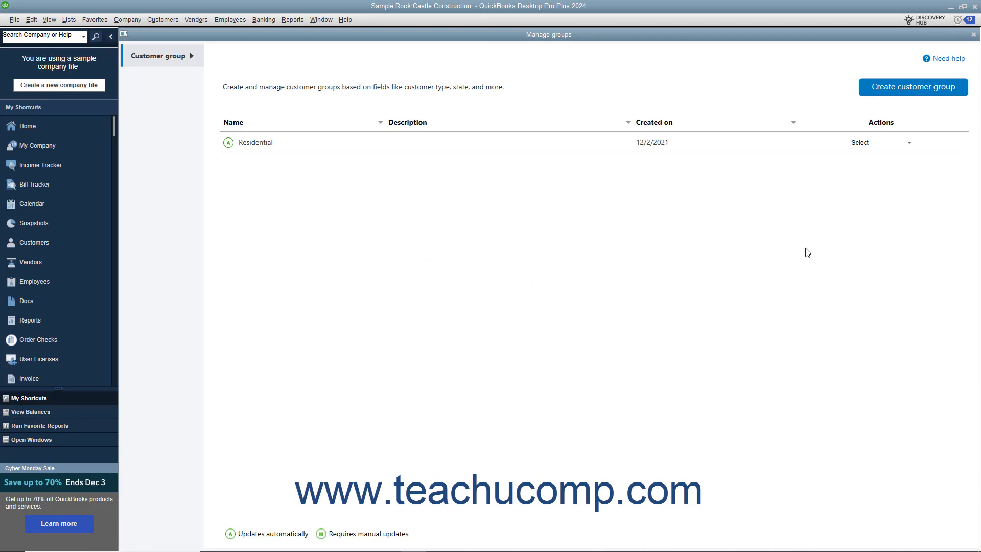
mouse_move(911, 145)
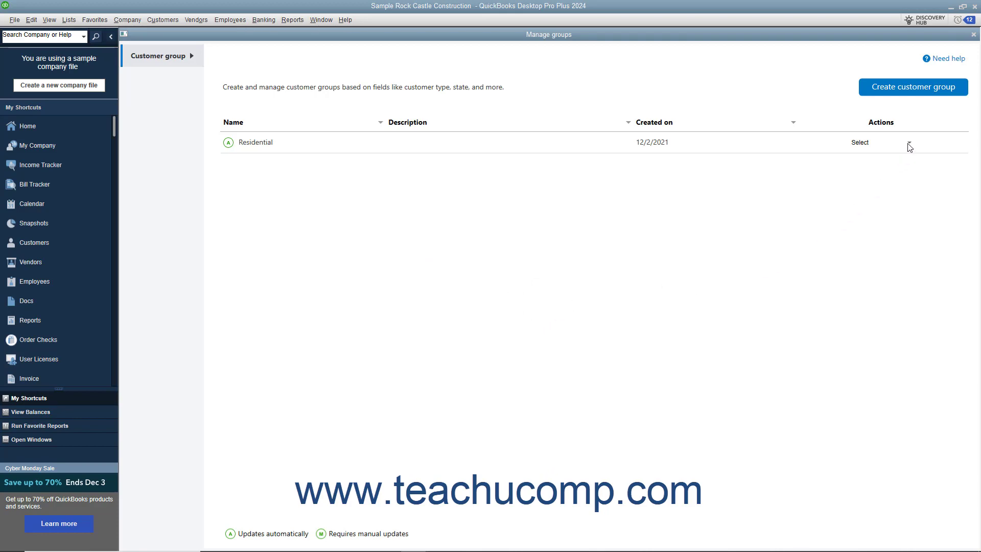
Choose Email from the Residential group's Actions to bring up Send Forms.
left_click(911, 145)
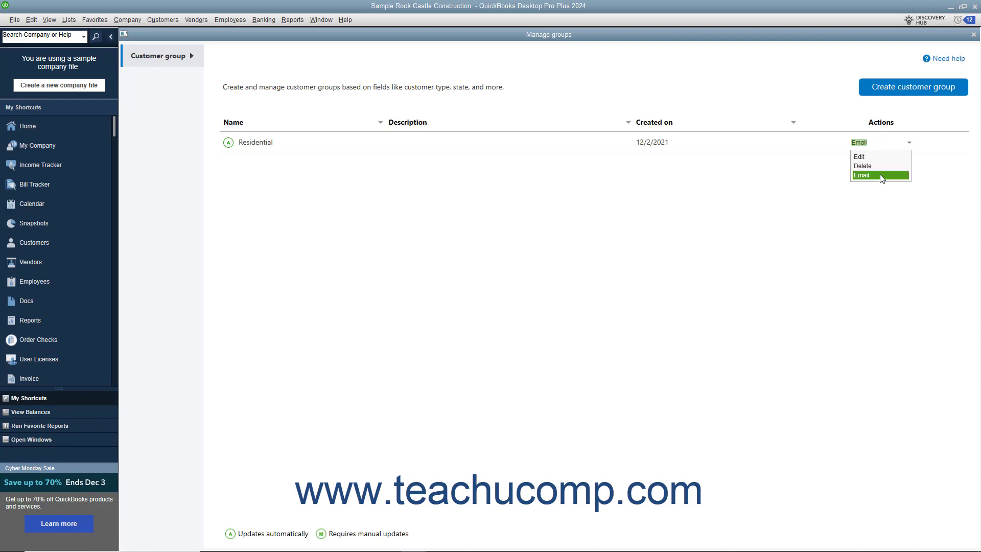
left_click(871, 176)
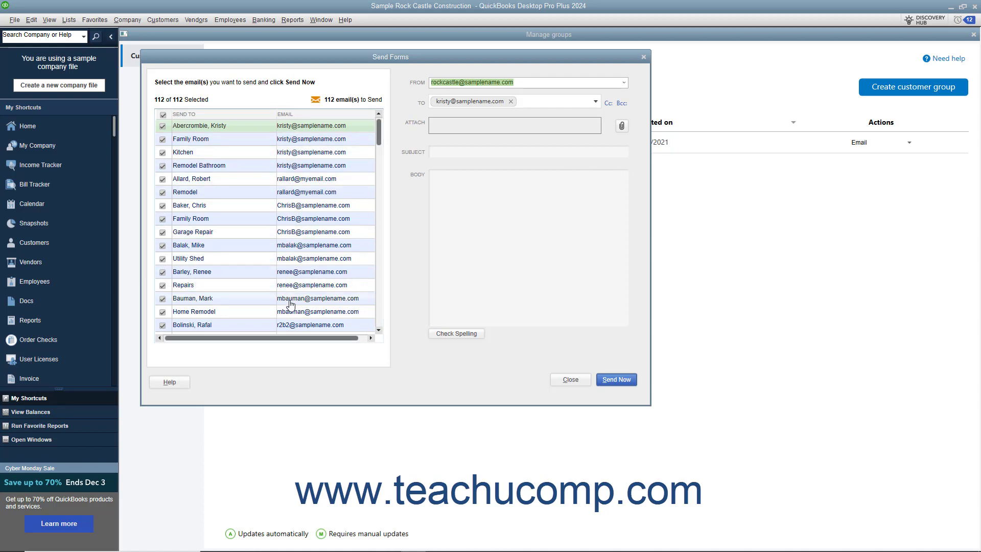
mouse_move(290, 302)
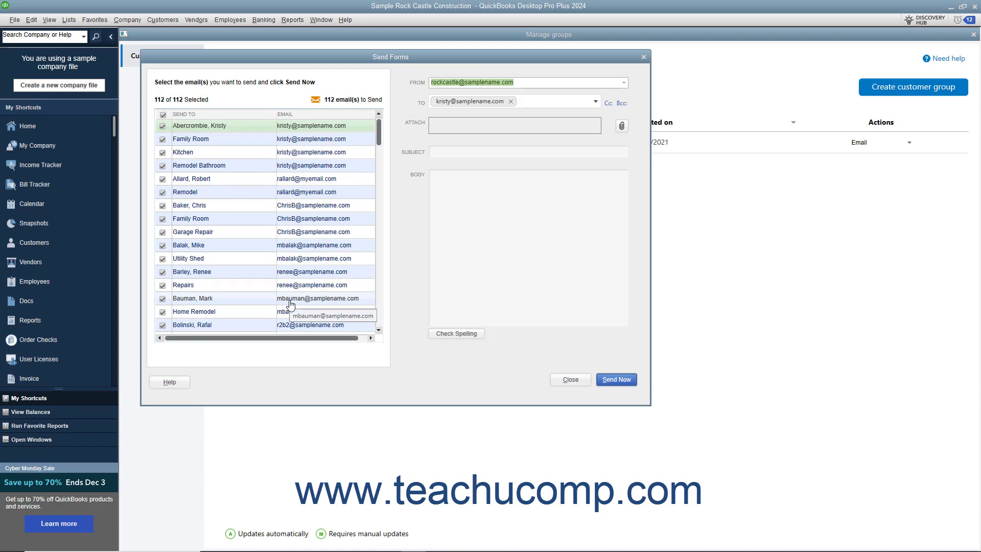
mouse_move(163, 147)
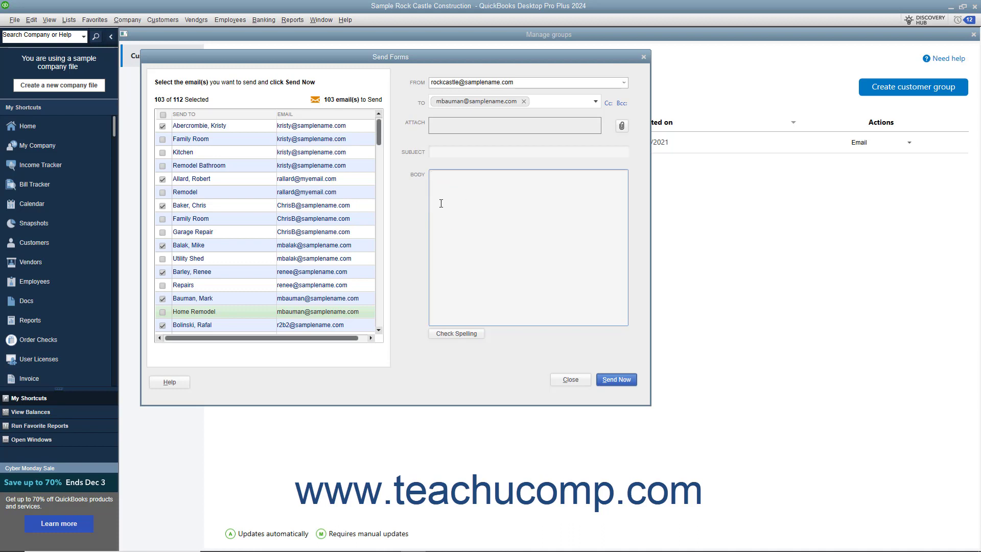
Enter the New Sale! subject and body and send it to 103 residential customers.
type("New")
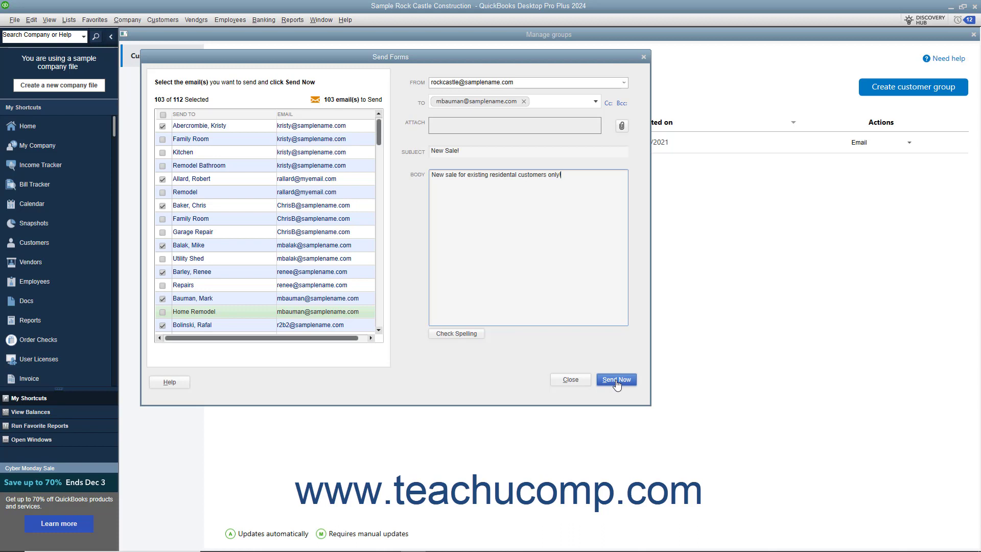
left_click(616, 379)
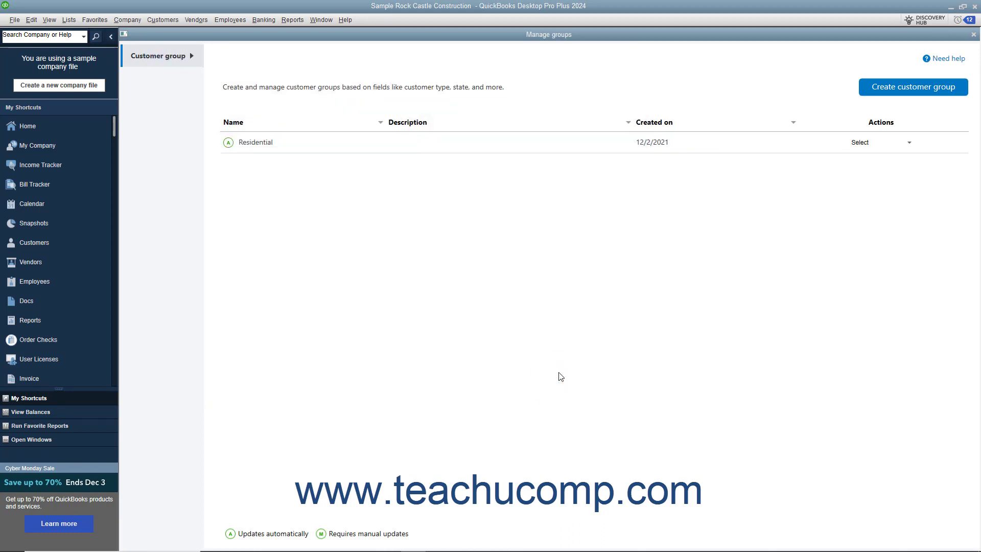